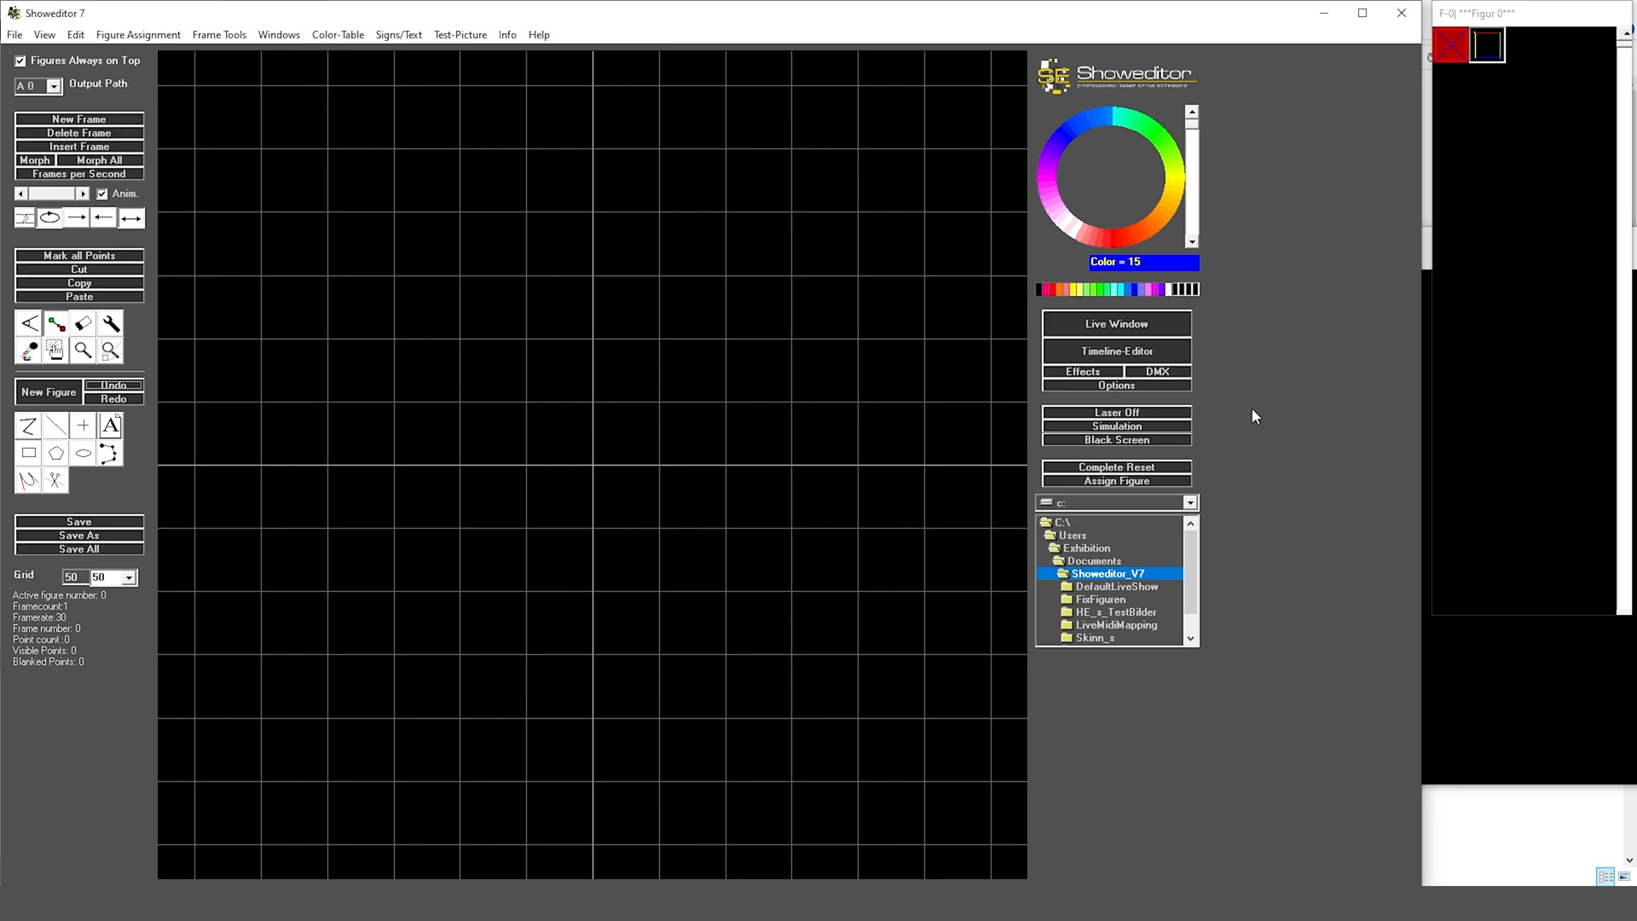
mouse_move(344, 265)
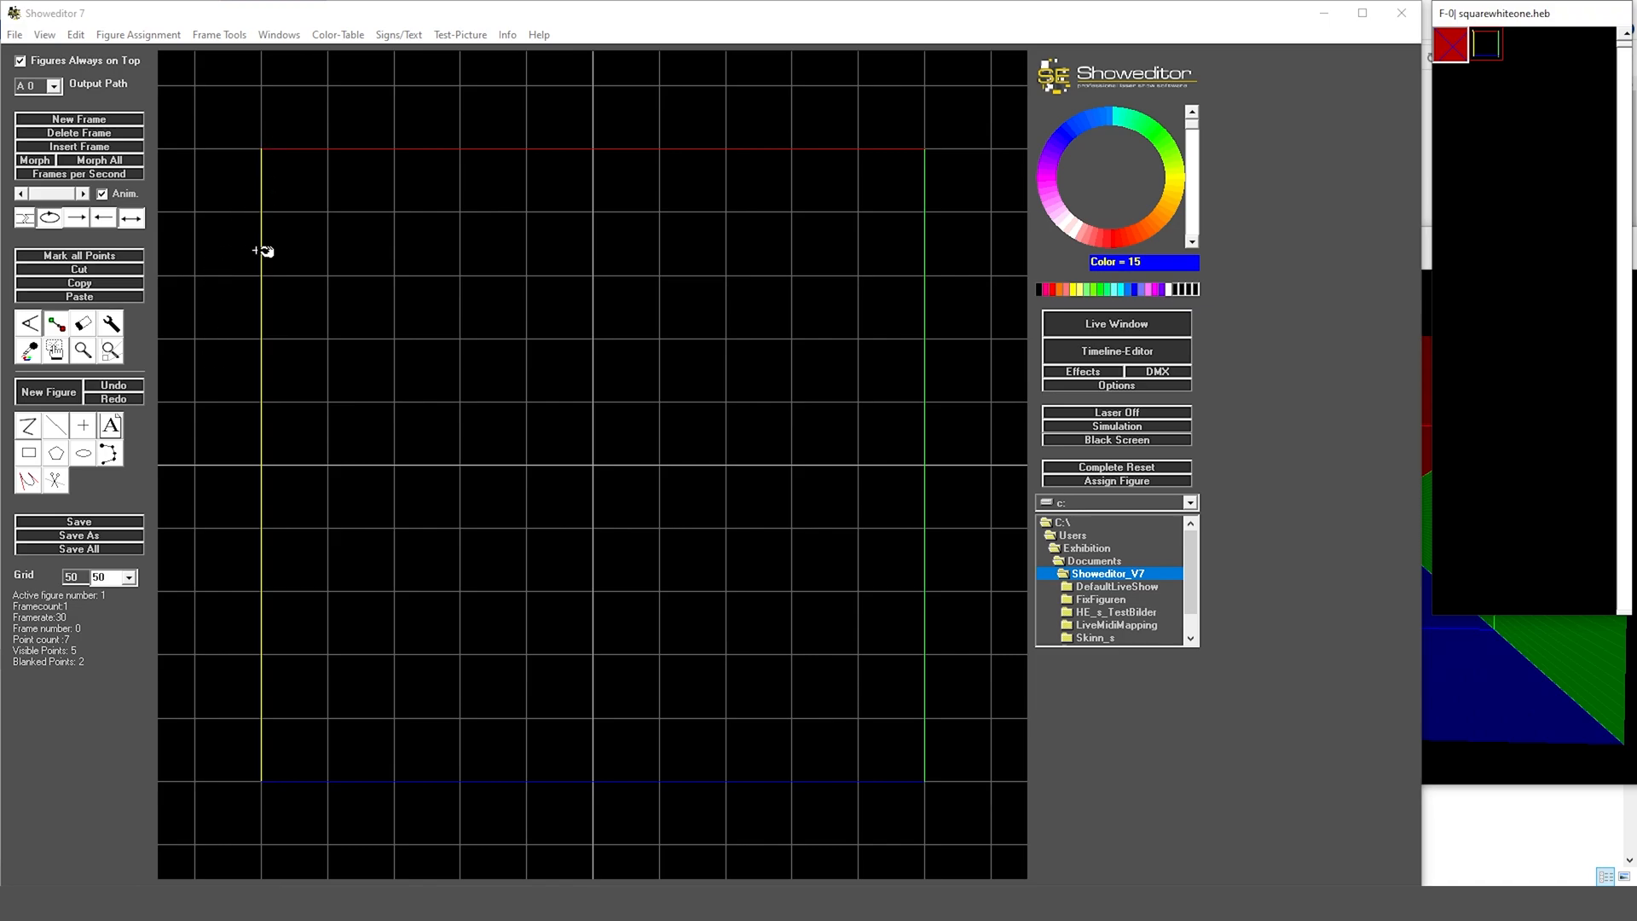
mouse_move(987, 472)
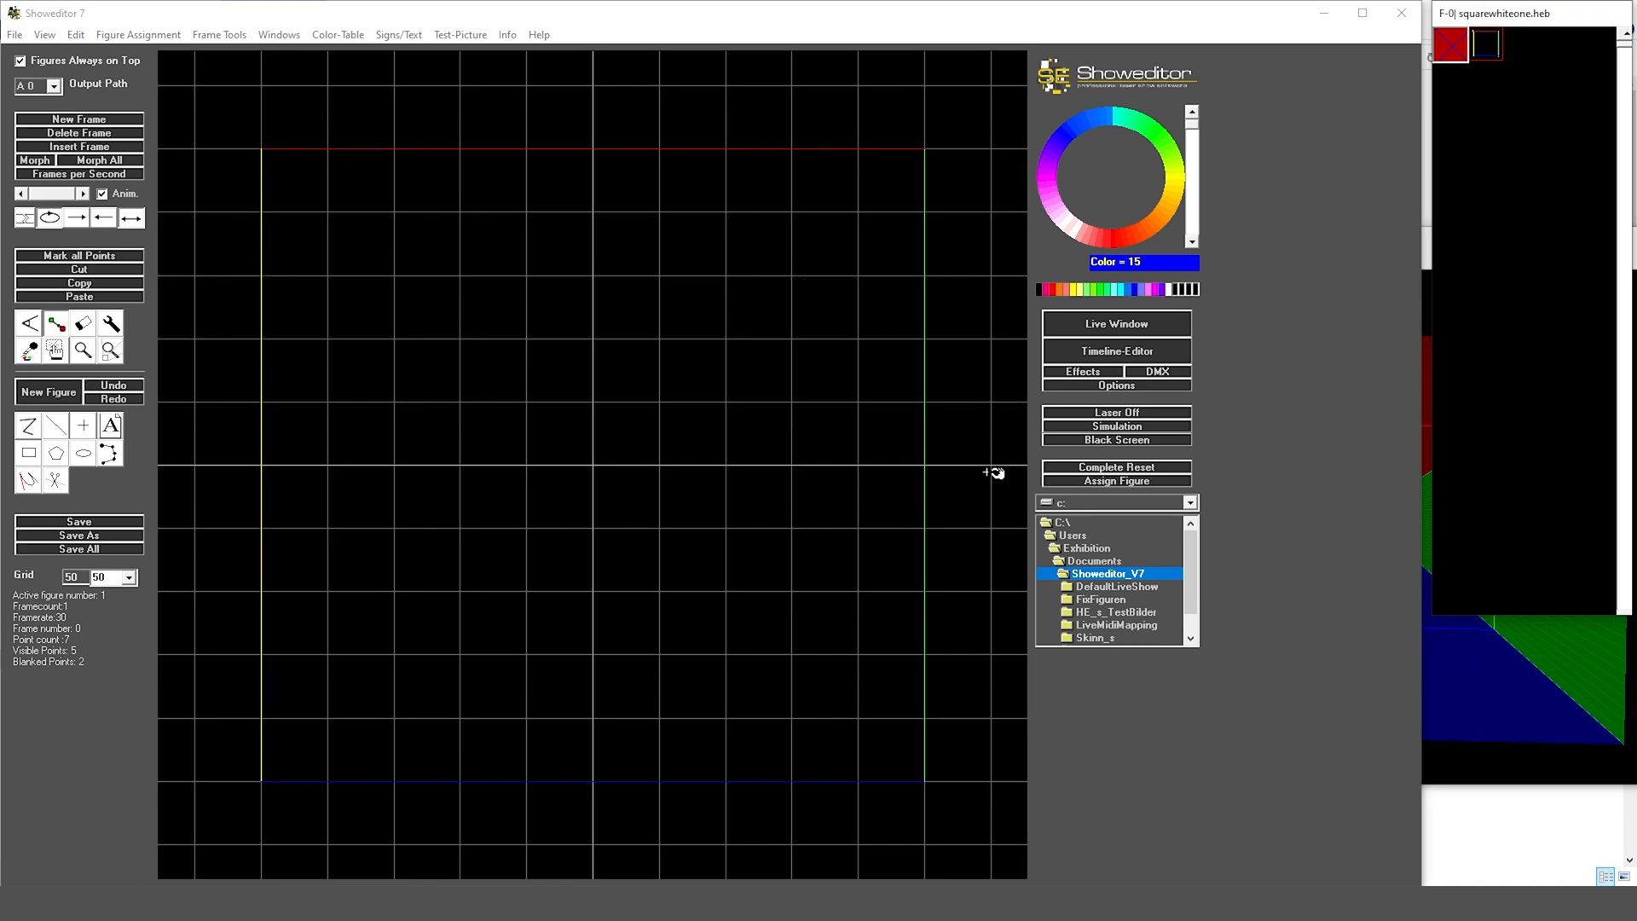
mouse_move(330, 506)
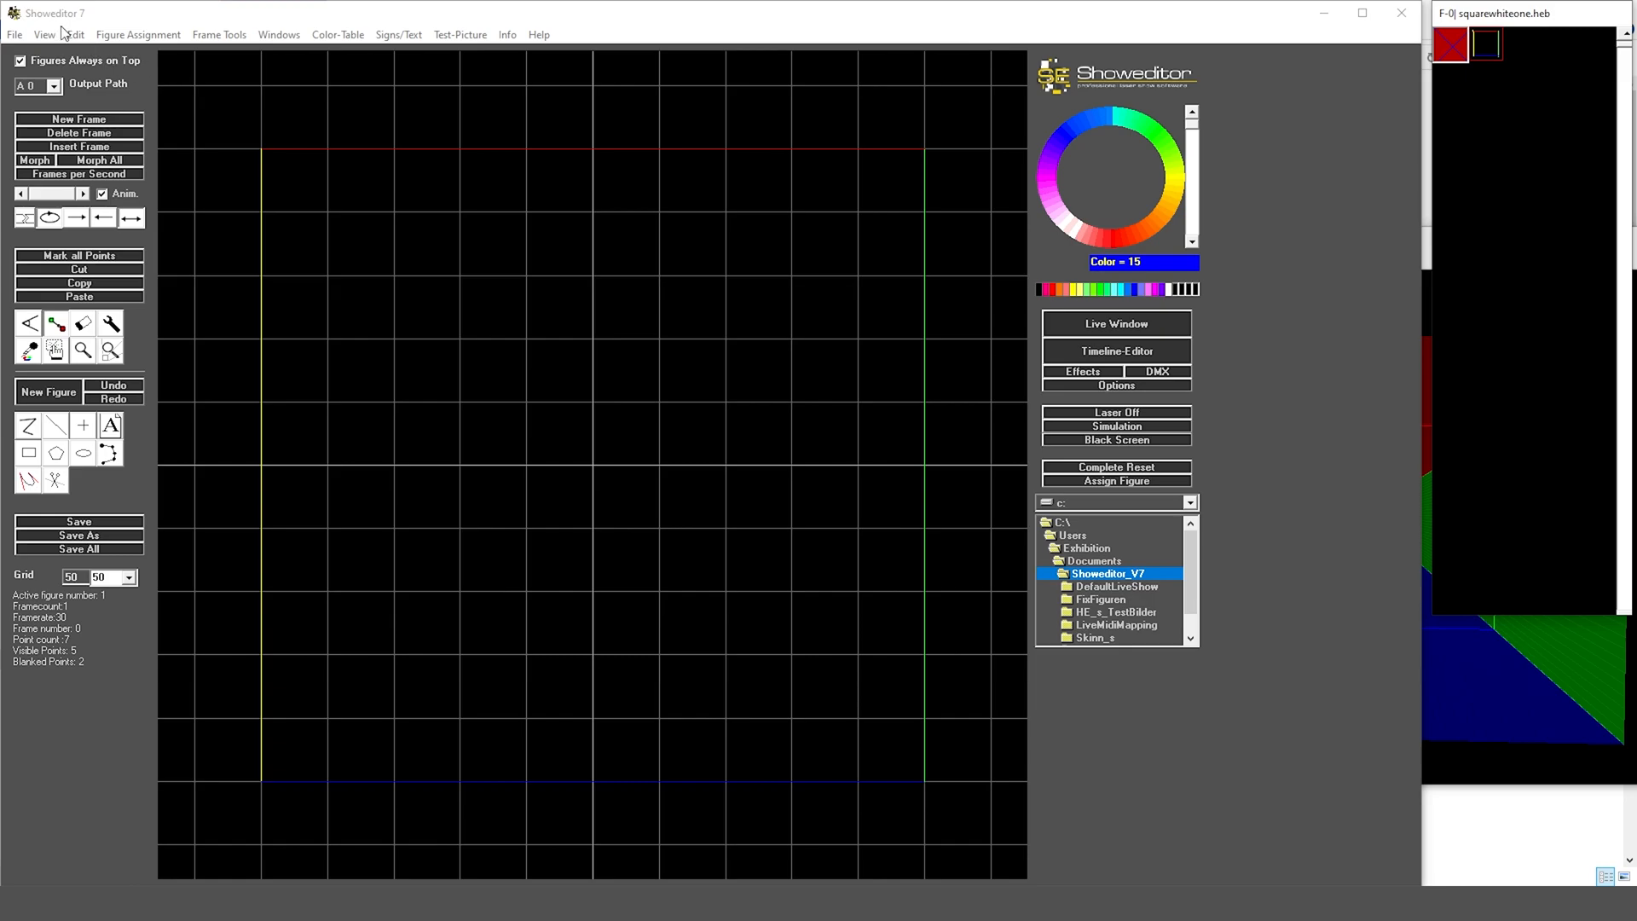
Step: Open the Edit menu on the loaded squarewhiteone.heb square figure
click(74, 34)
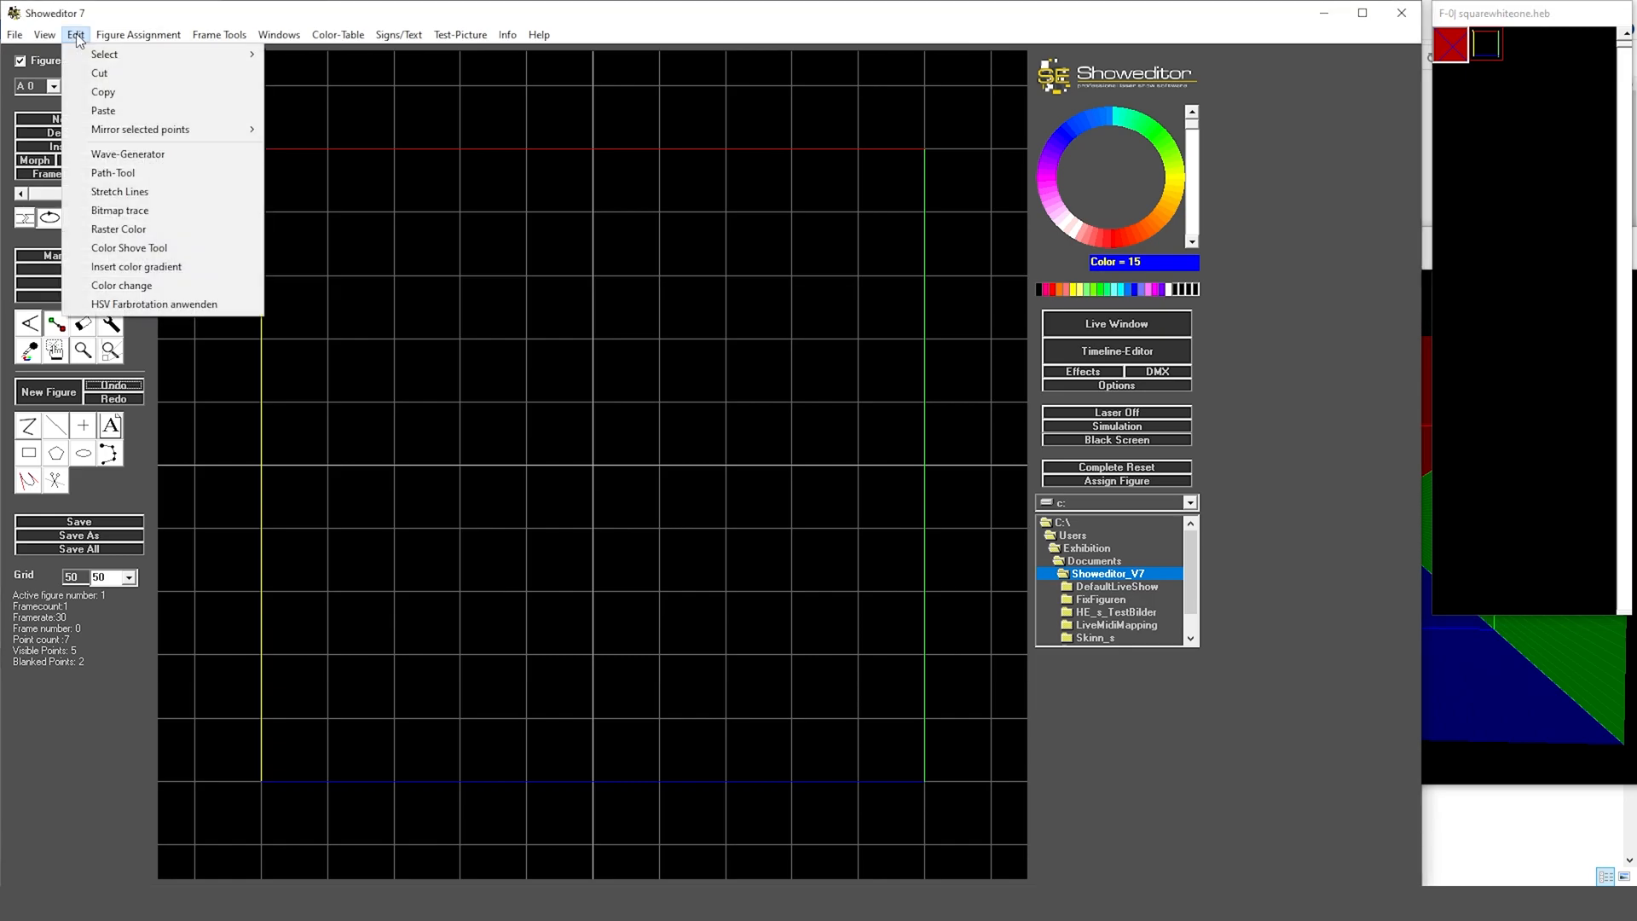
mouse_move(154, 304)
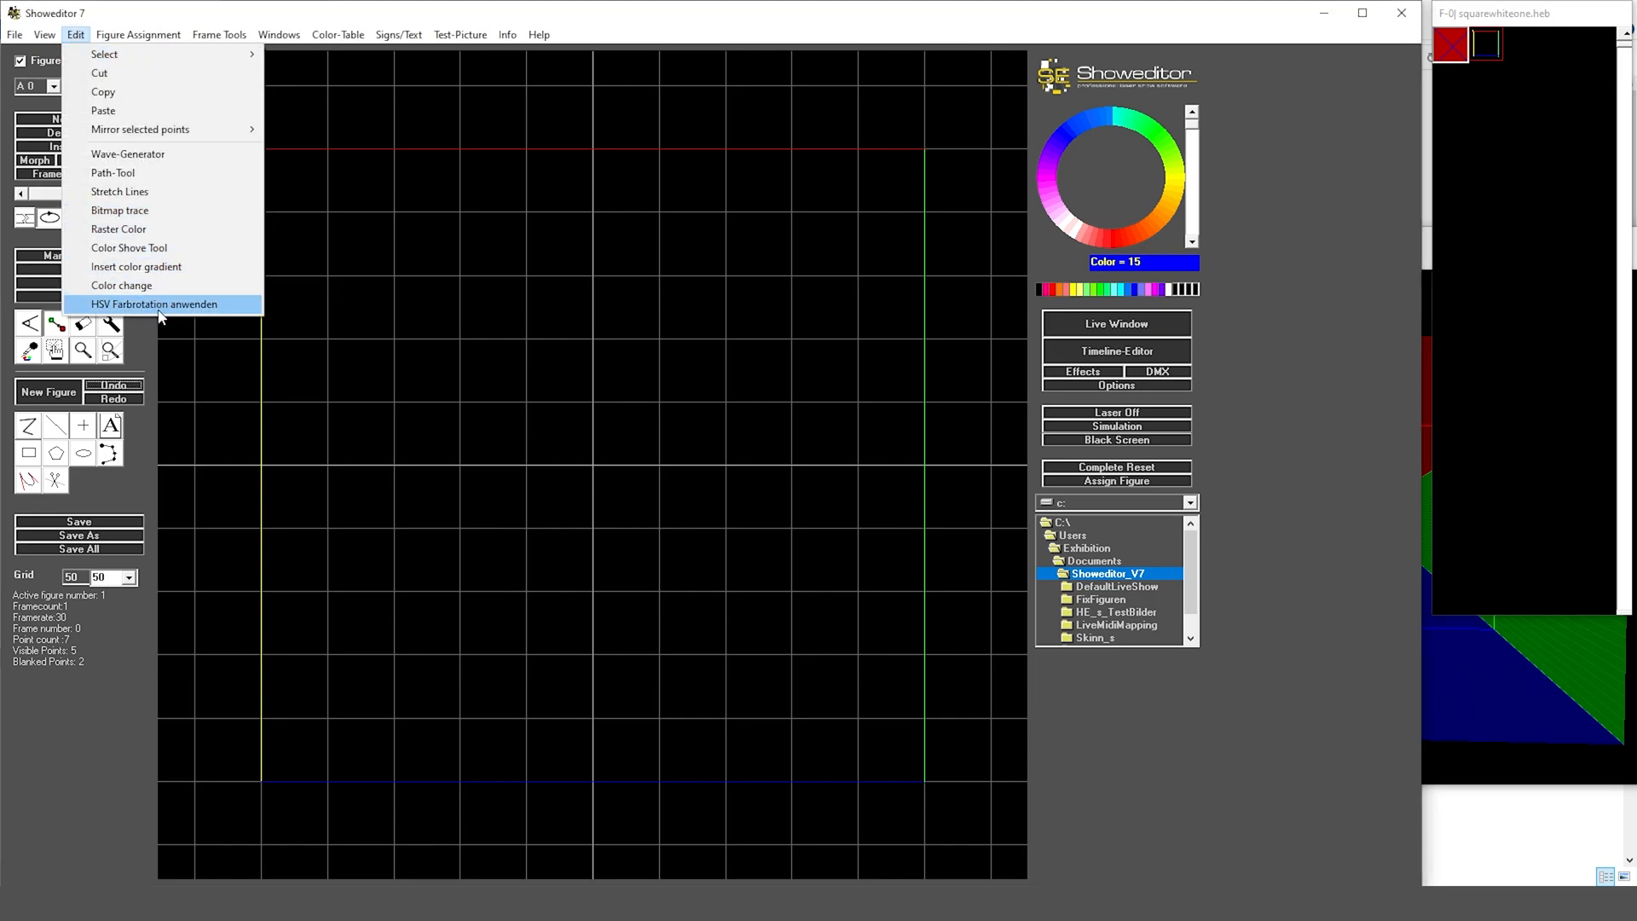
Step: Open HSV Farbrotation and set the hue change per step to 1 degree (360 frames)
click(153, 304)
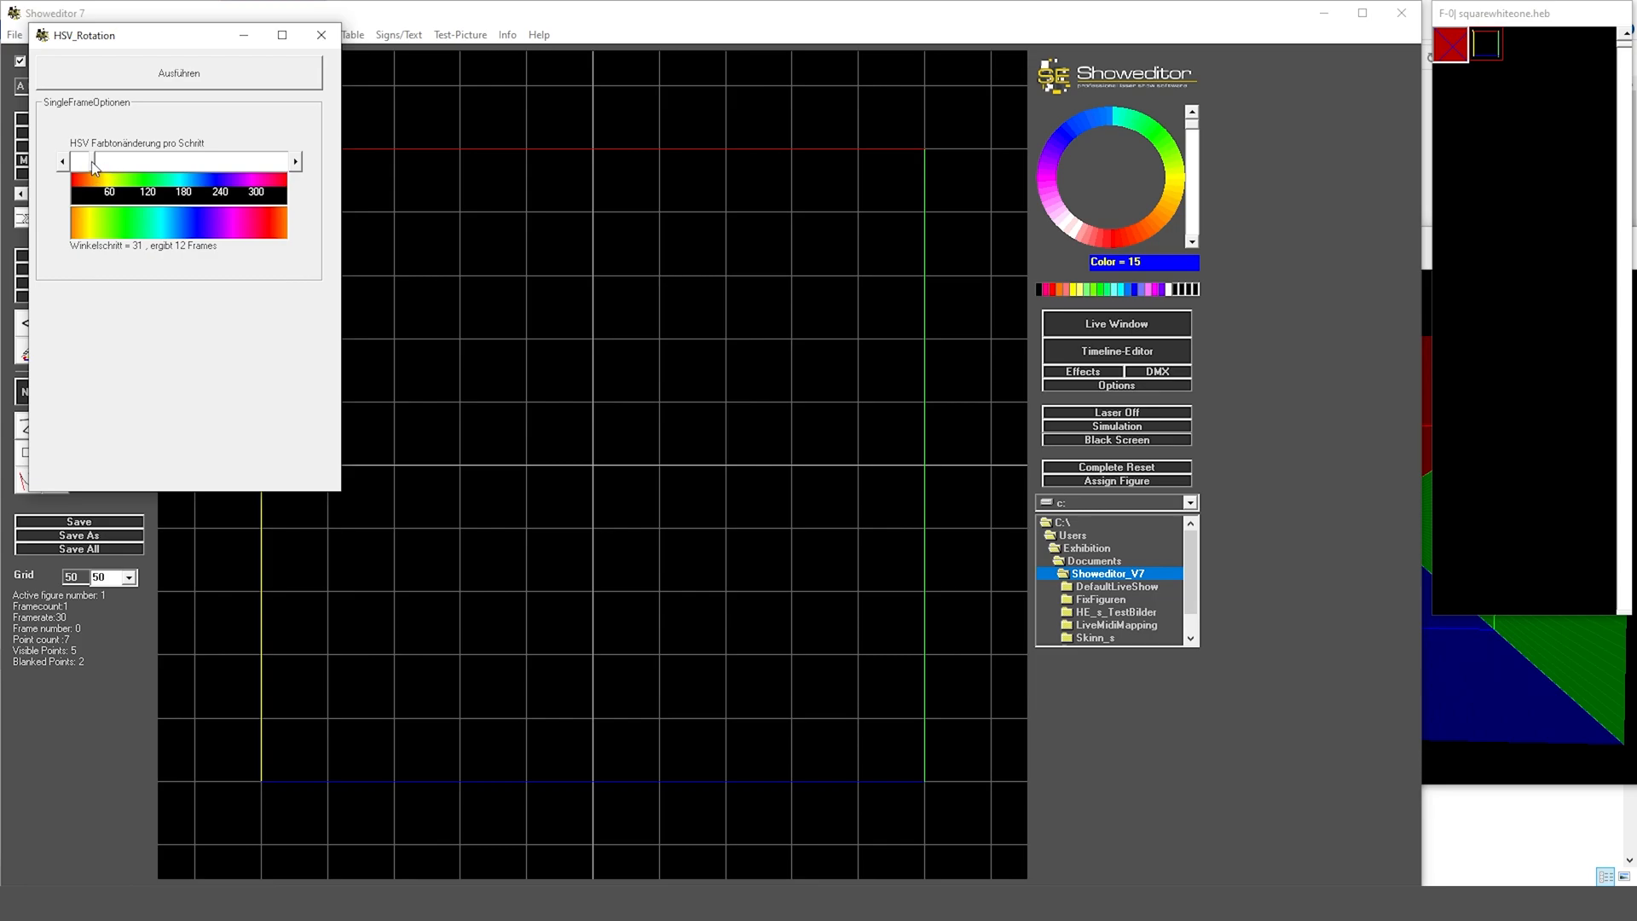
drag(92, 160, 128, 159)
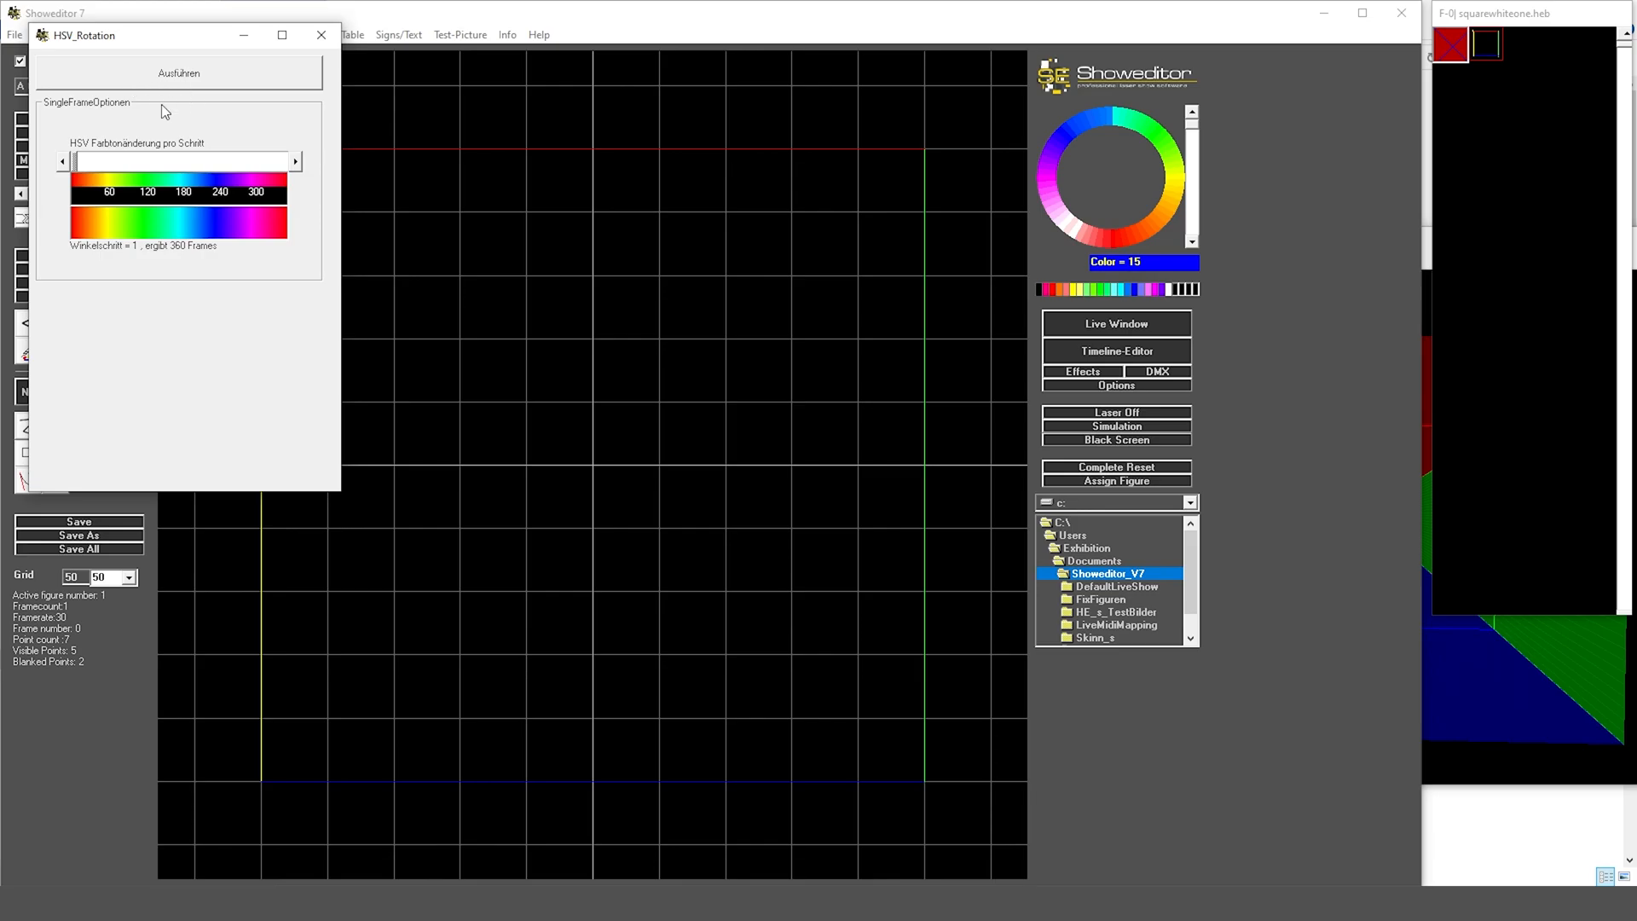
Step: Apply the hue rotation to generate 360 frames and preview them in the simulation window
click(178, 73)
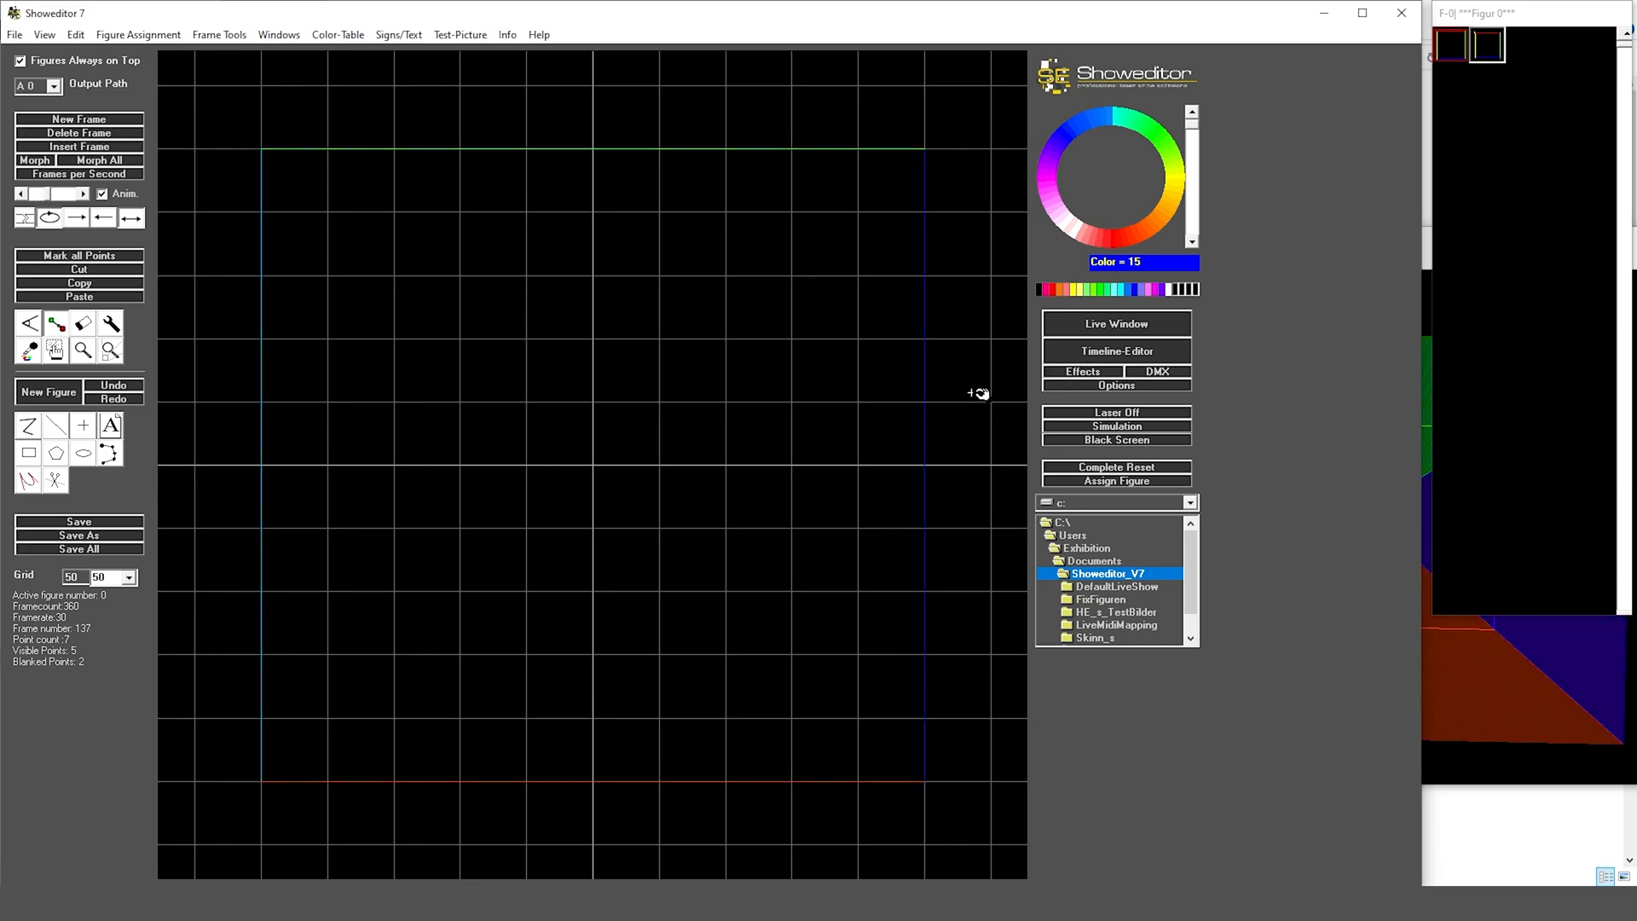
click(78, 174)
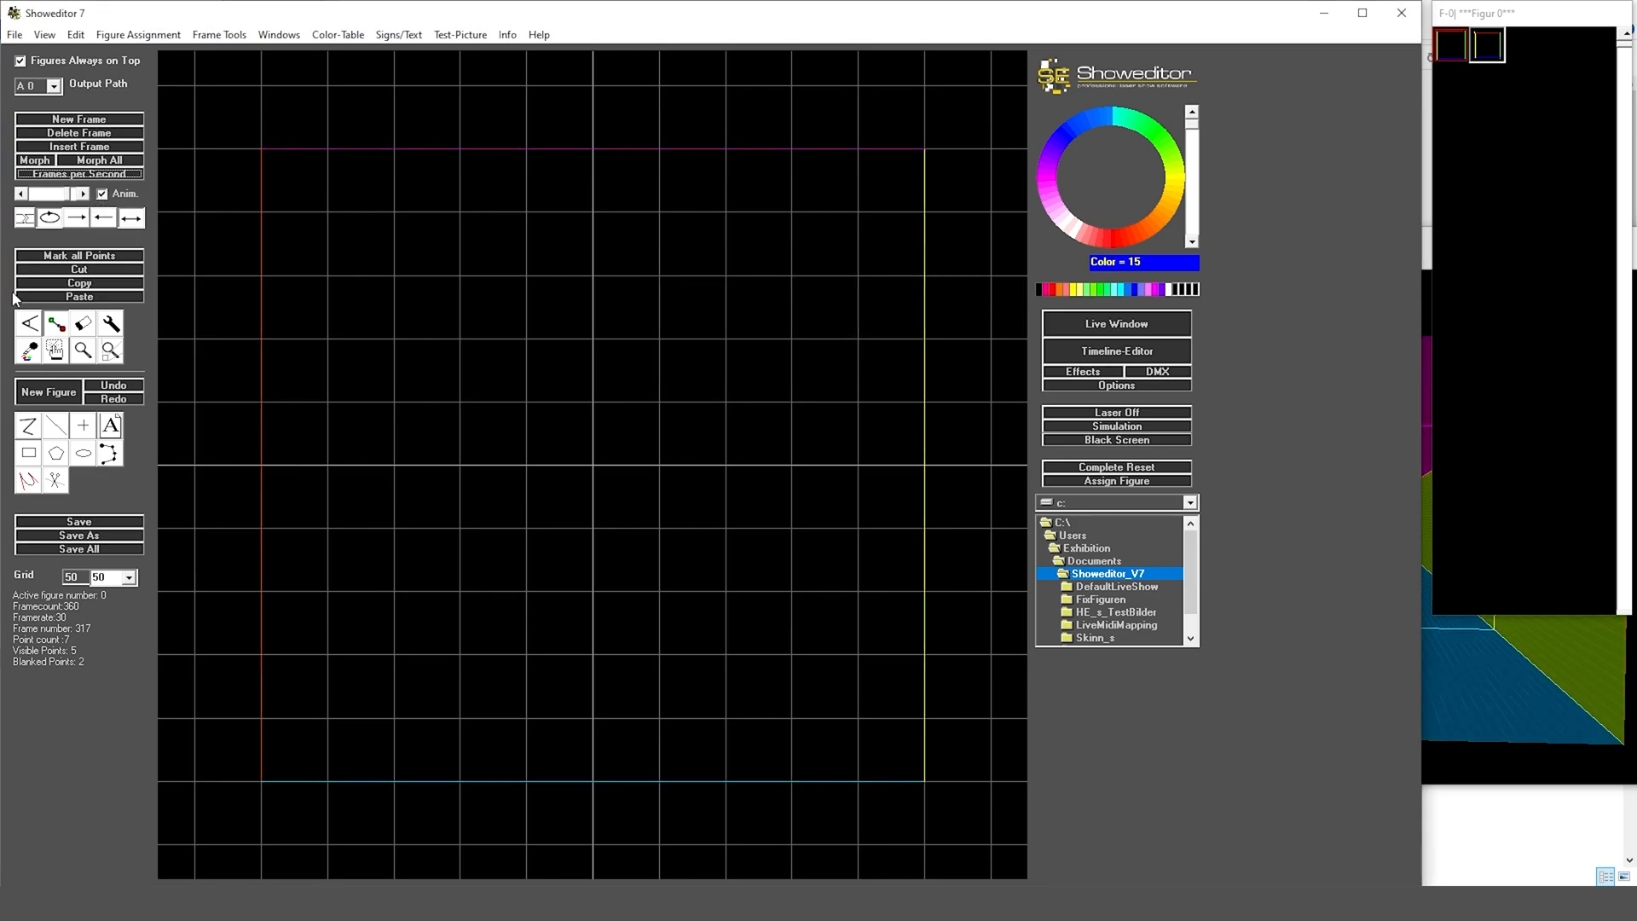
click(1115, 426)
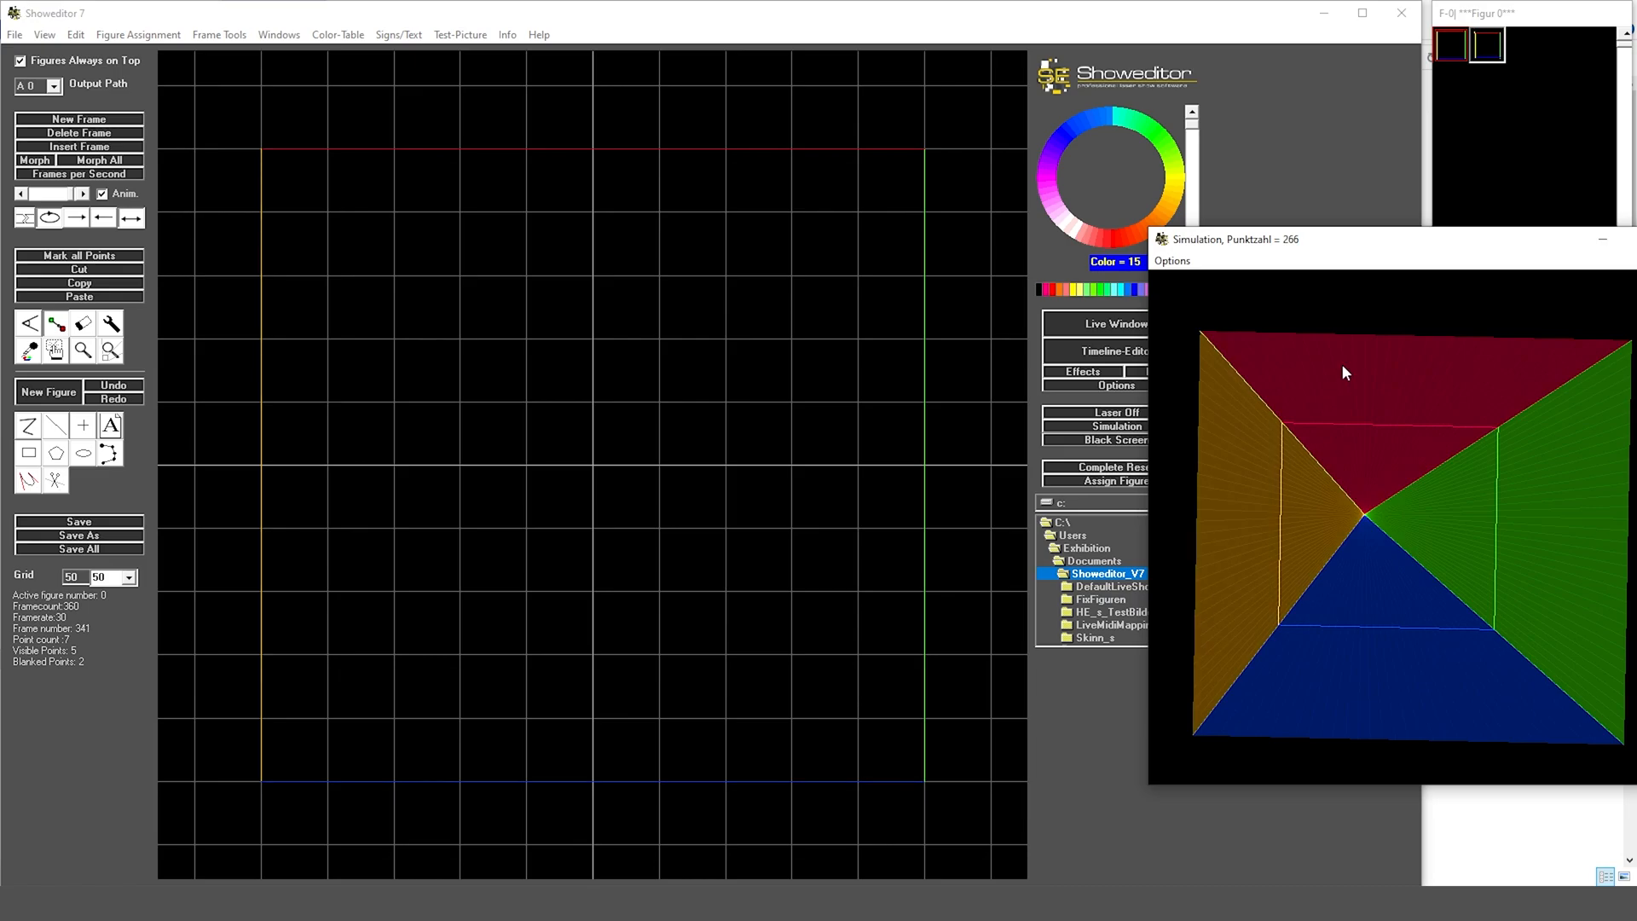